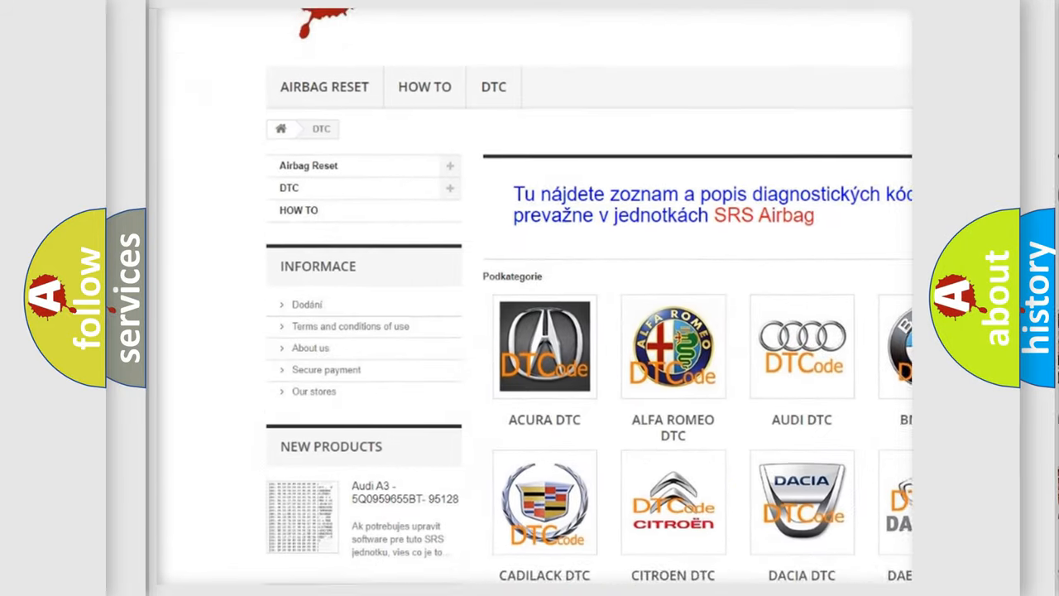
{"action": "scroll", "scroll_direction": "down", "scroll_amount": 3}
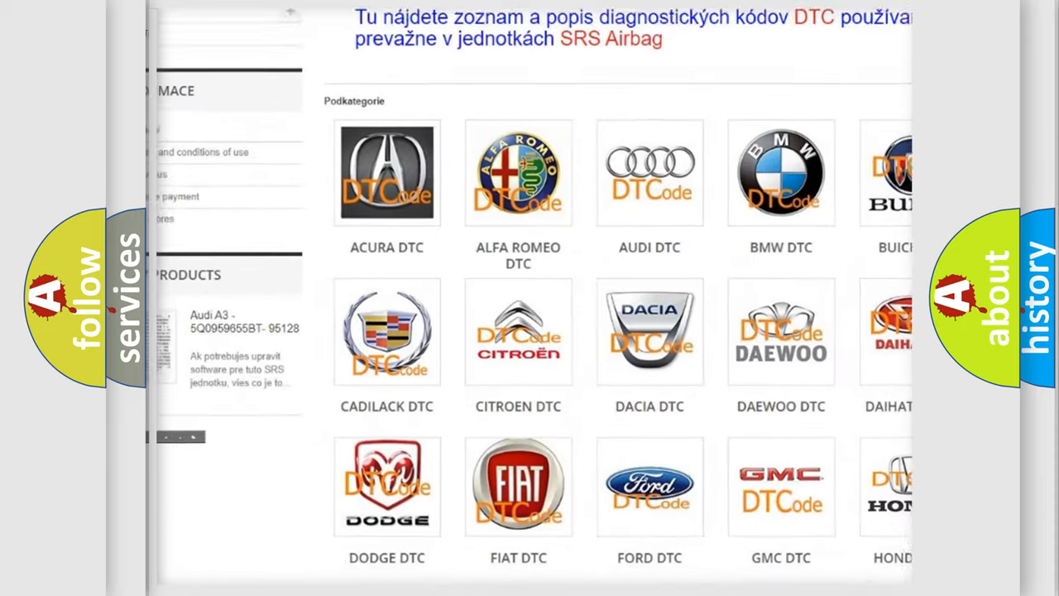
{"action": "scroll", "scroll_direction": "down", "scroll_amount": 3}
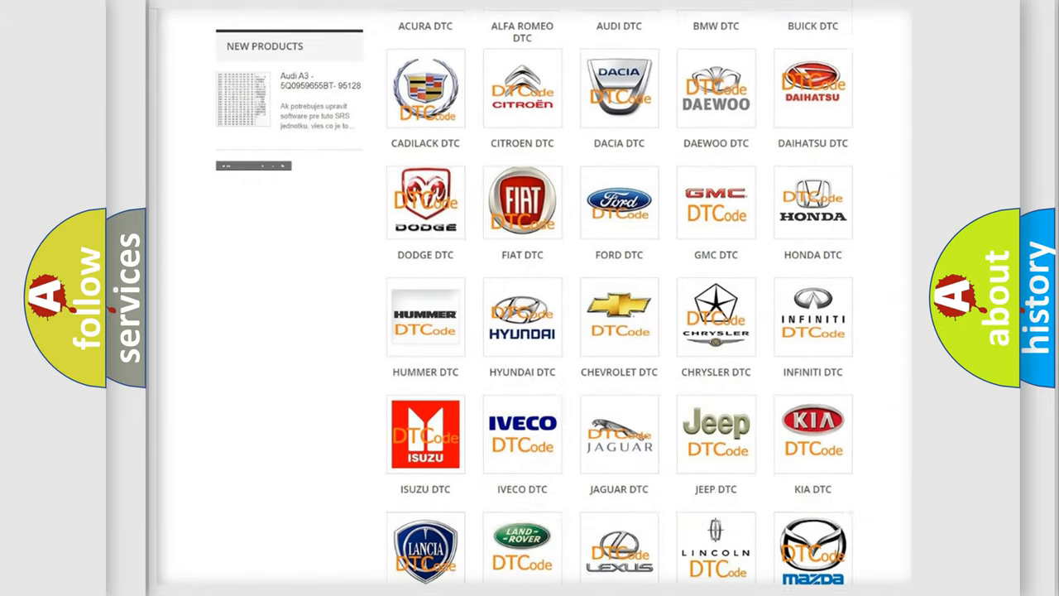
{"action": "scroll", "scroll_direction": "down", "scroll_amount": 3}
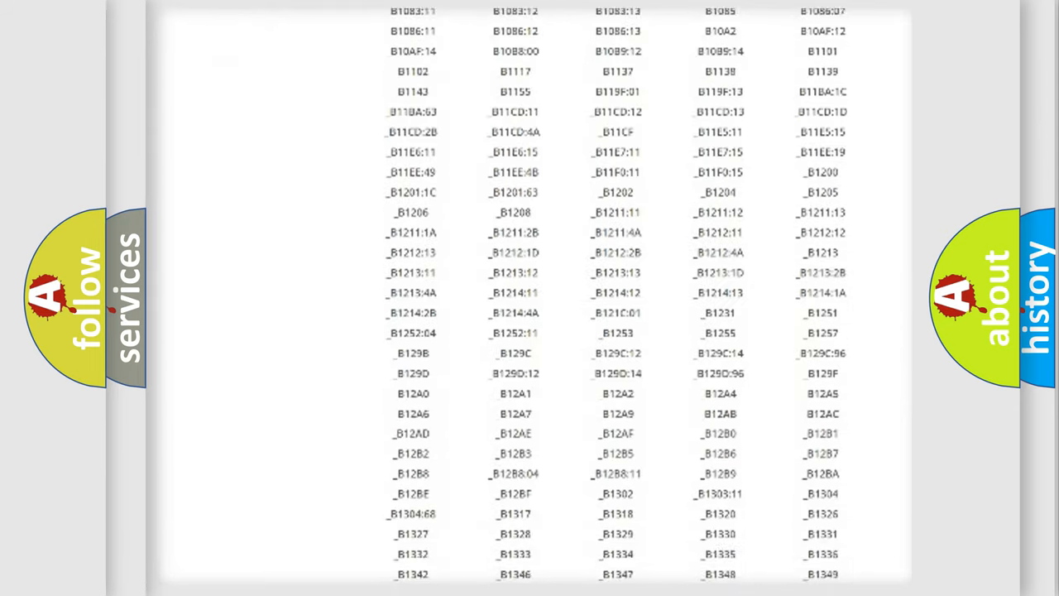
{"action": "scroll", "scroll_direction": "down", "scroll_amount": 3}
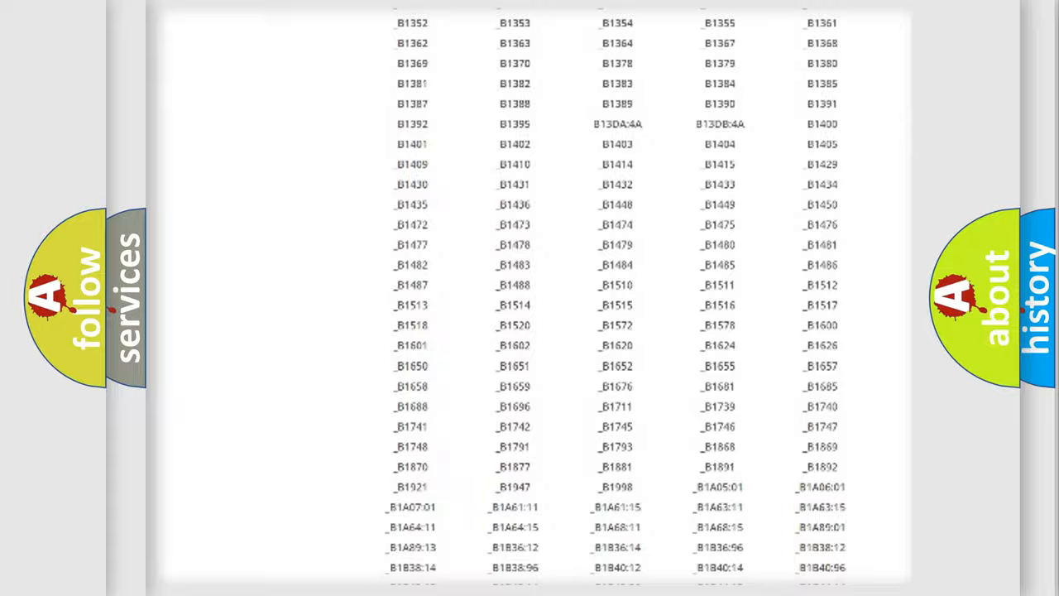